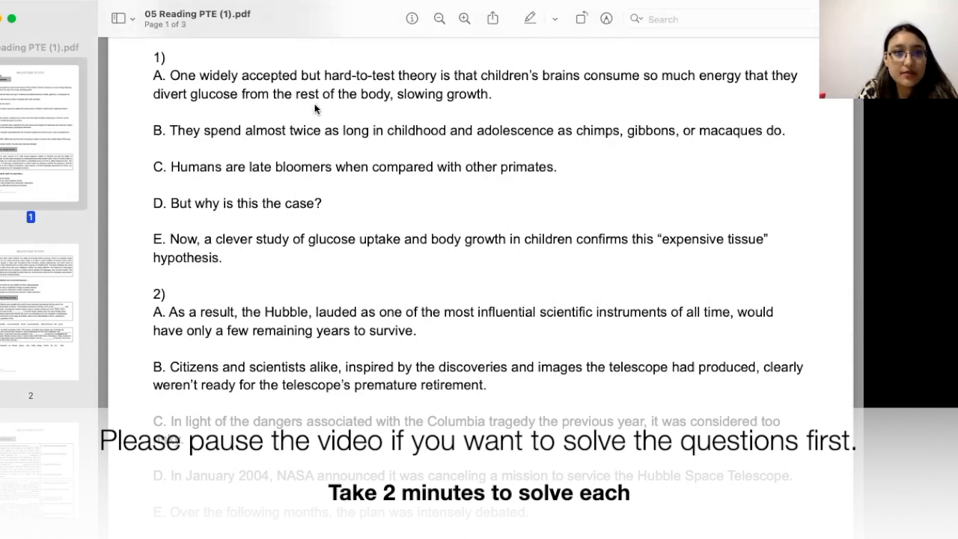
mouse_move(422, 88)
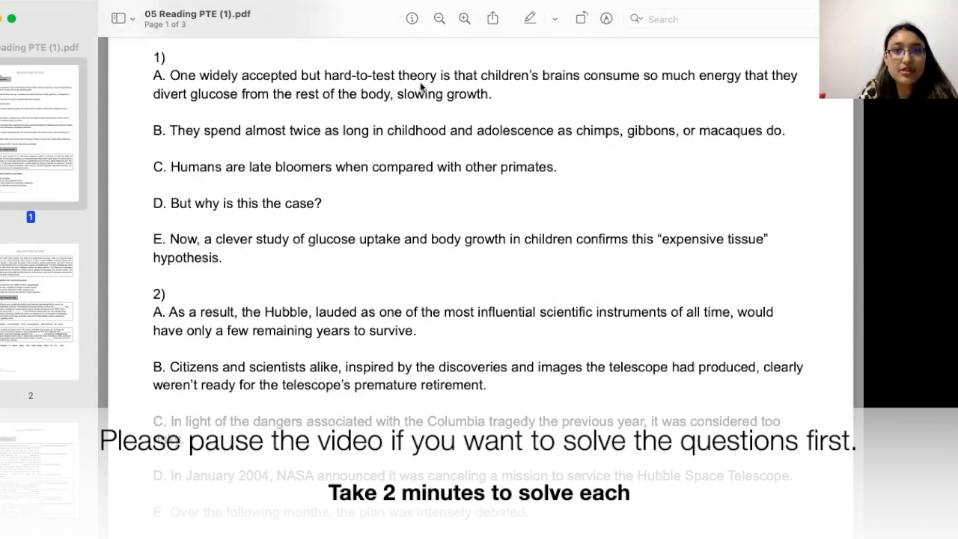
Draw a red underline beneath 'hard-to-test theory' in sentence A
drag(347, 84, 448, 84)
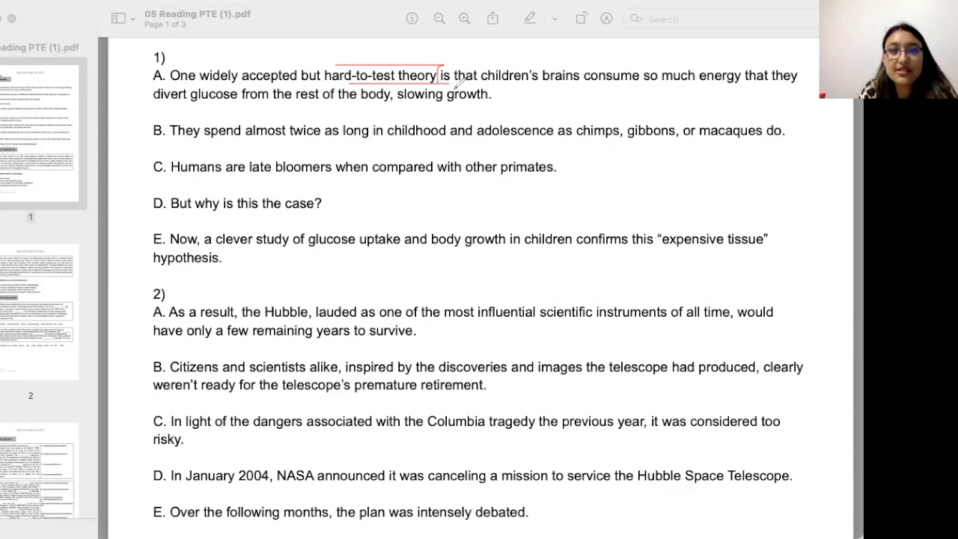
mouse_move(698, 83)
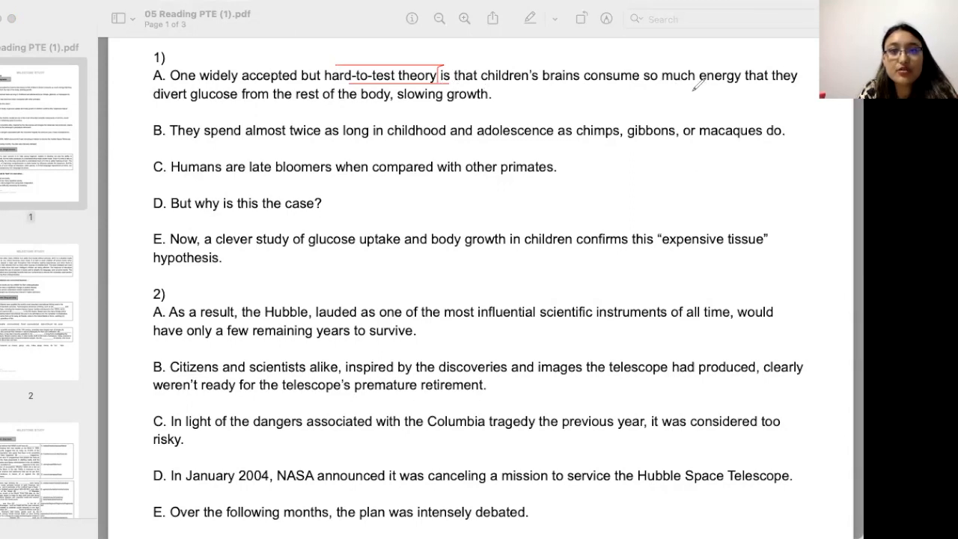
mouse_move(177, 103)
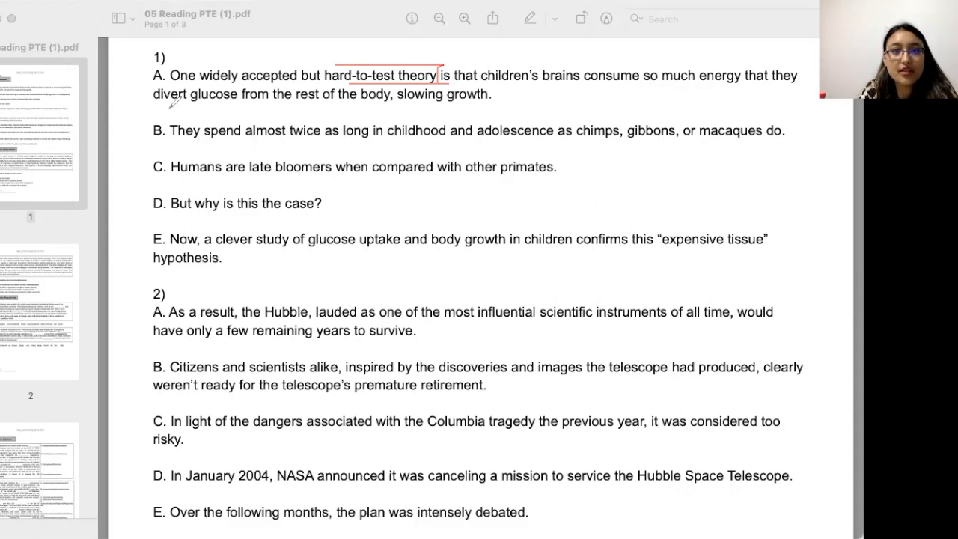
mouse_move(316, 110)
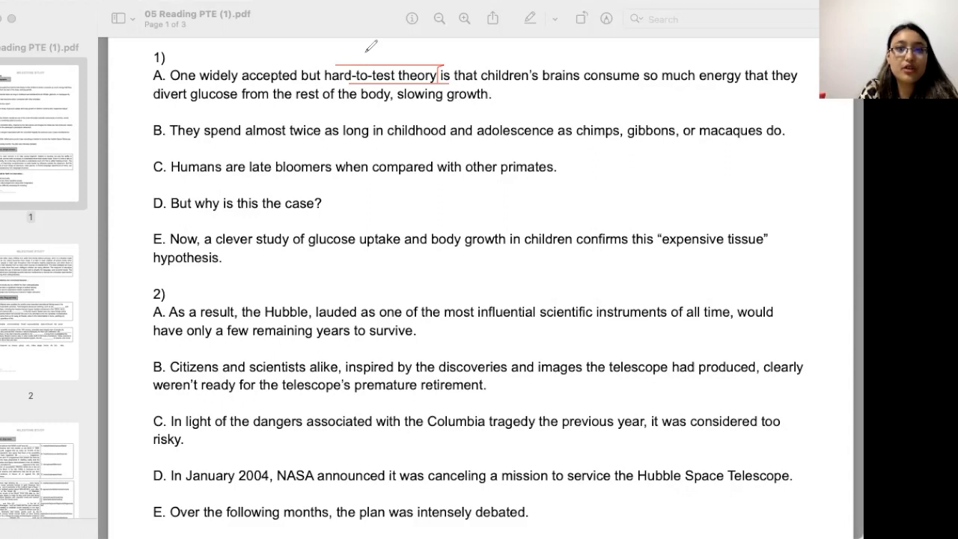
Sketch a red A-to-B linking note, circle 'They' and 'this', and tick sentence C
drag(367, 45, 352, 56)
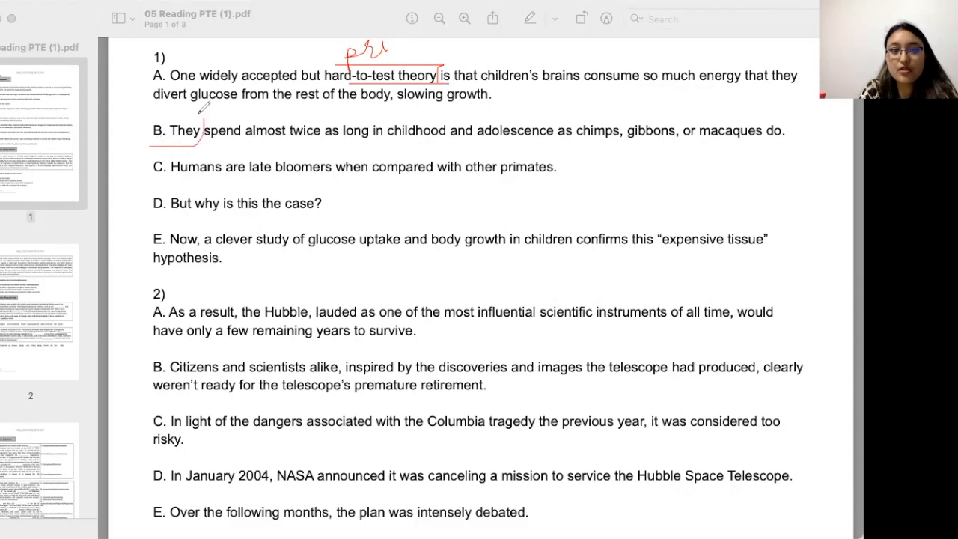
drag(157, 120, 203, 142)
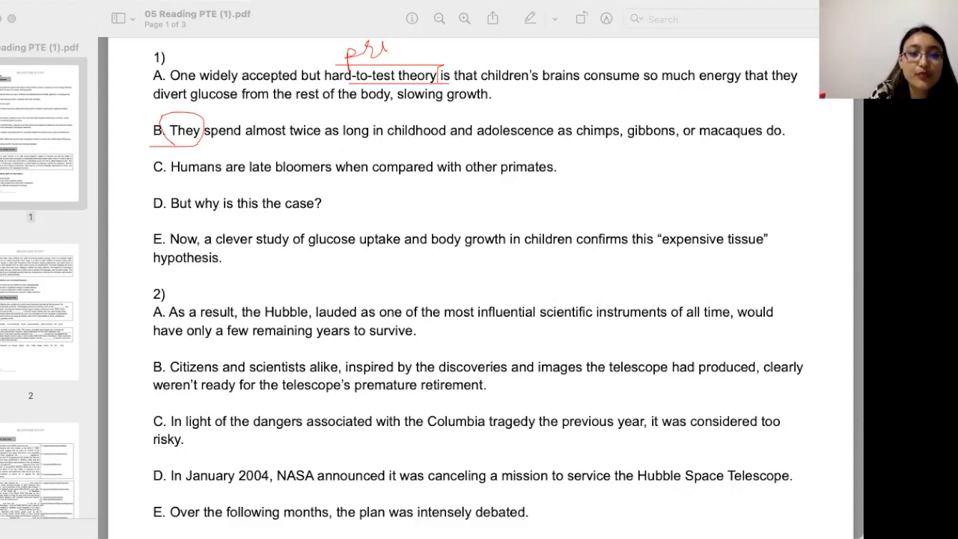
mouse_move(423, 180)
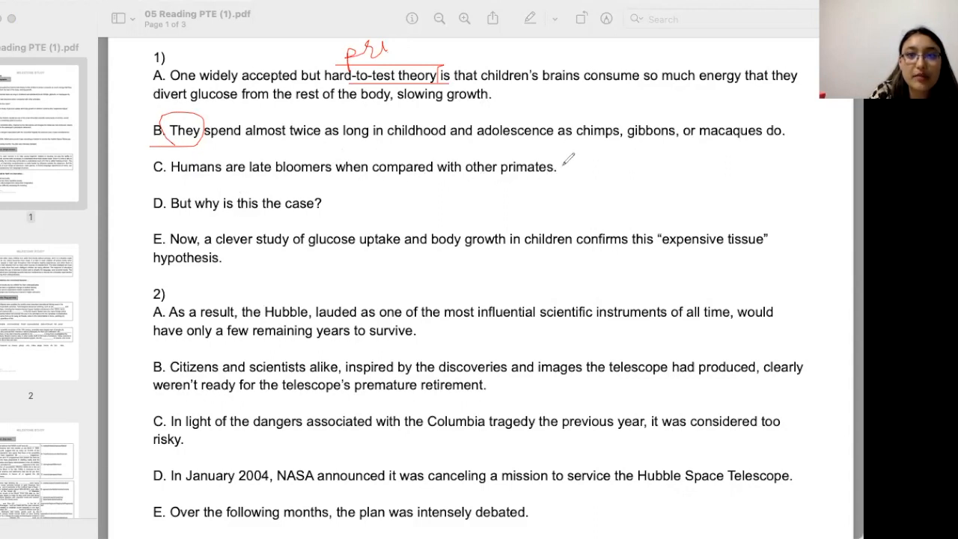
drag(569, 162, 637, 142)
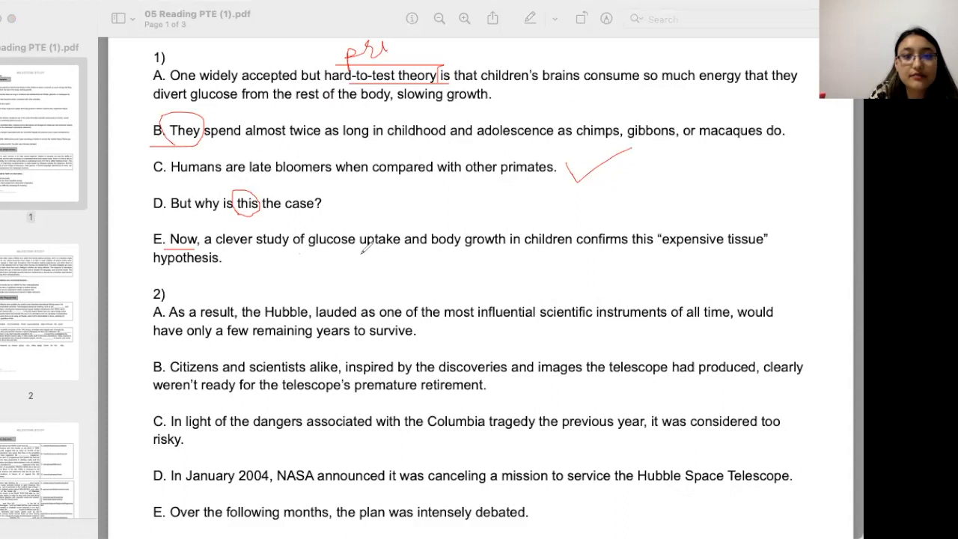
Underline sentence E's key phrases and circle 'this' and 'hypothesis' in red
drag(307, 255, 576, 251)
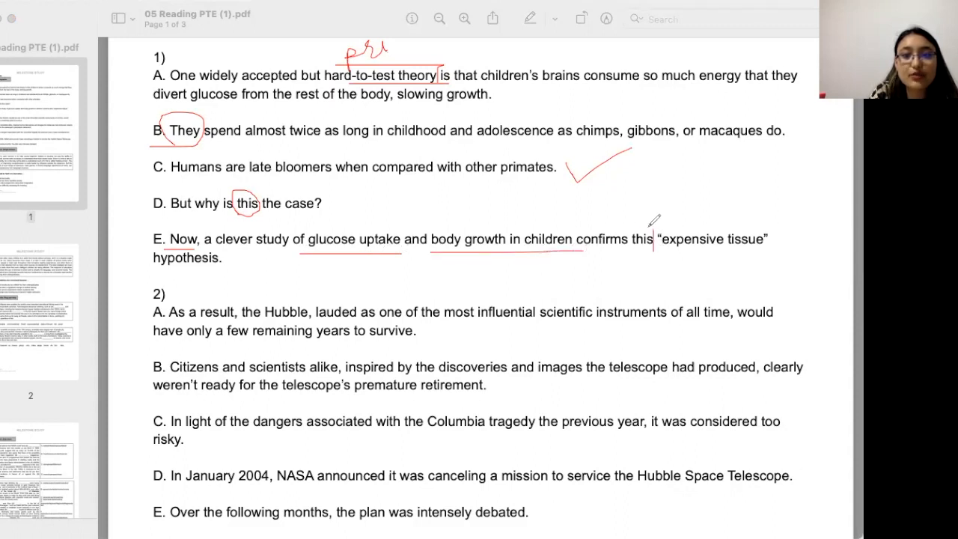
drag(632, 228, 651, 257)
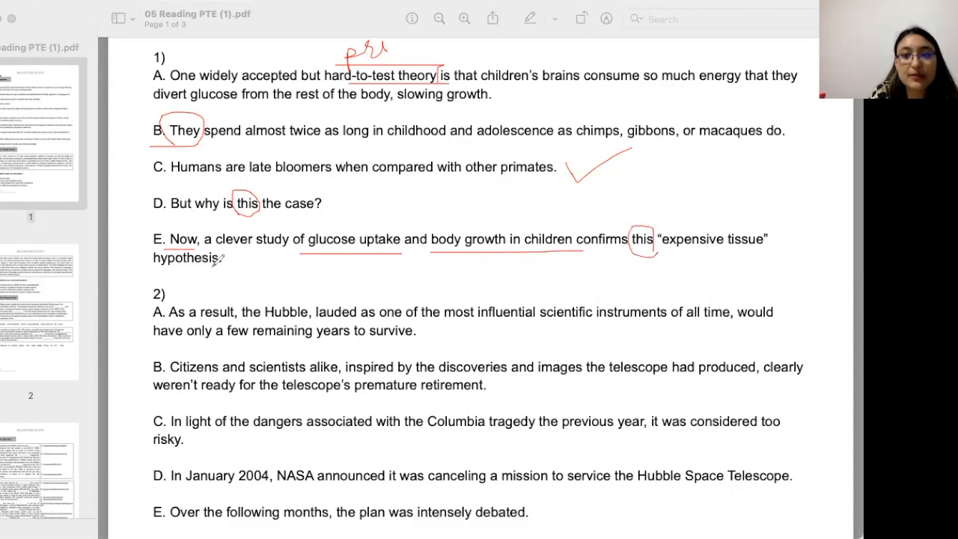
drag(152, 271, 225, 271)
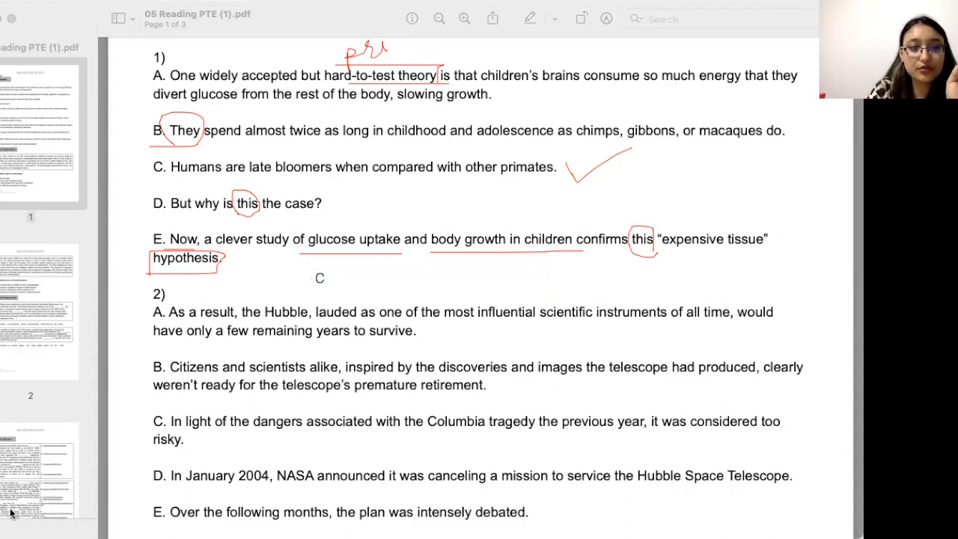
Select the C note and circle a key phrase such as 'children's brains' in red
click(320, 277)
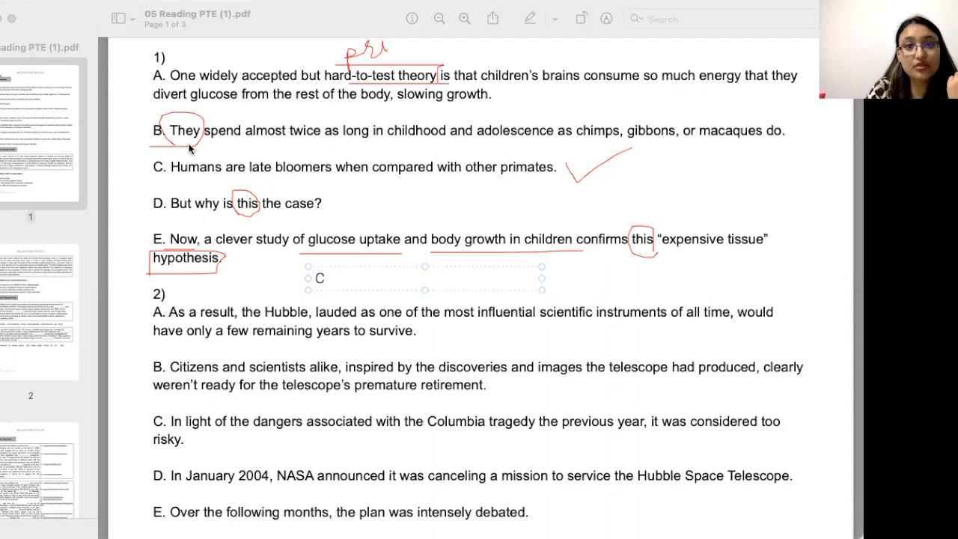
mouse_move(150, 153)
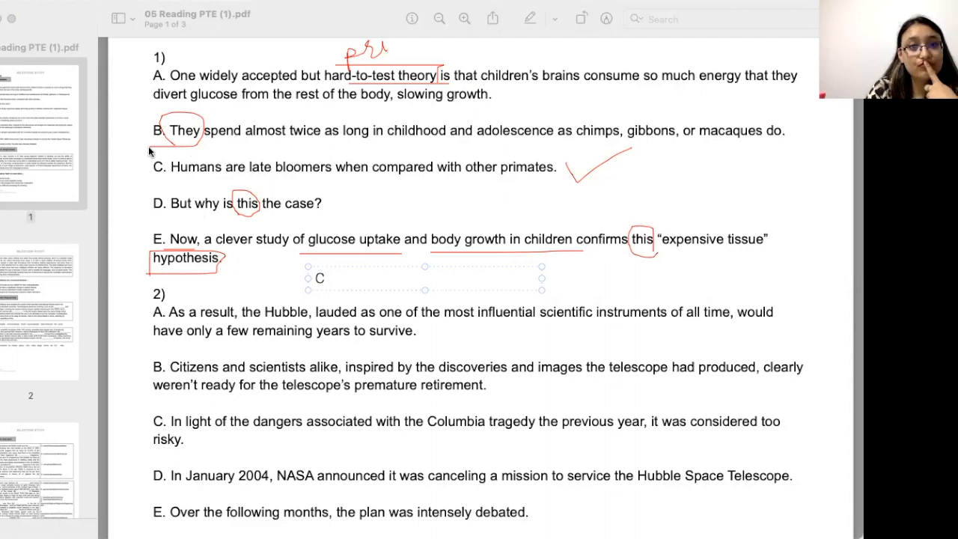
mouse_move(201, 151)
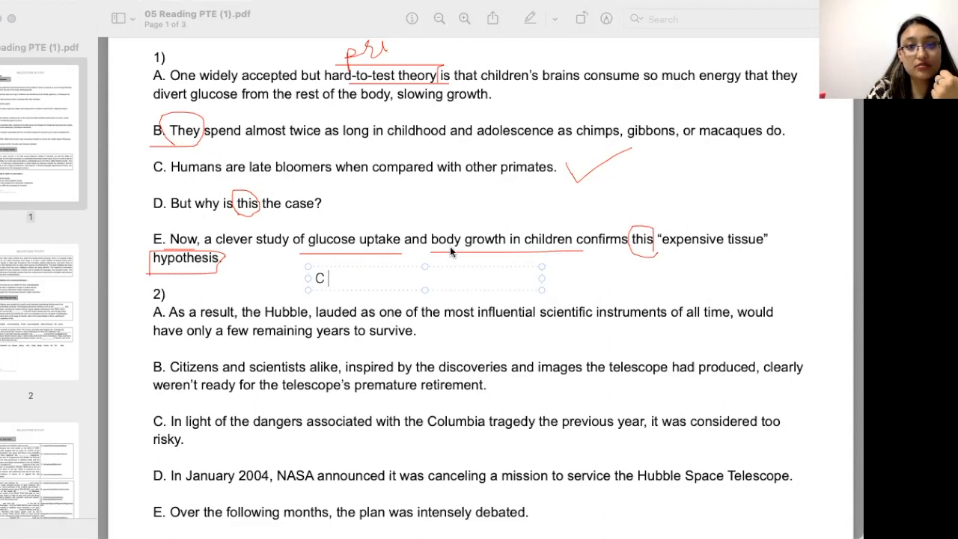
mouse_move(183, 478)
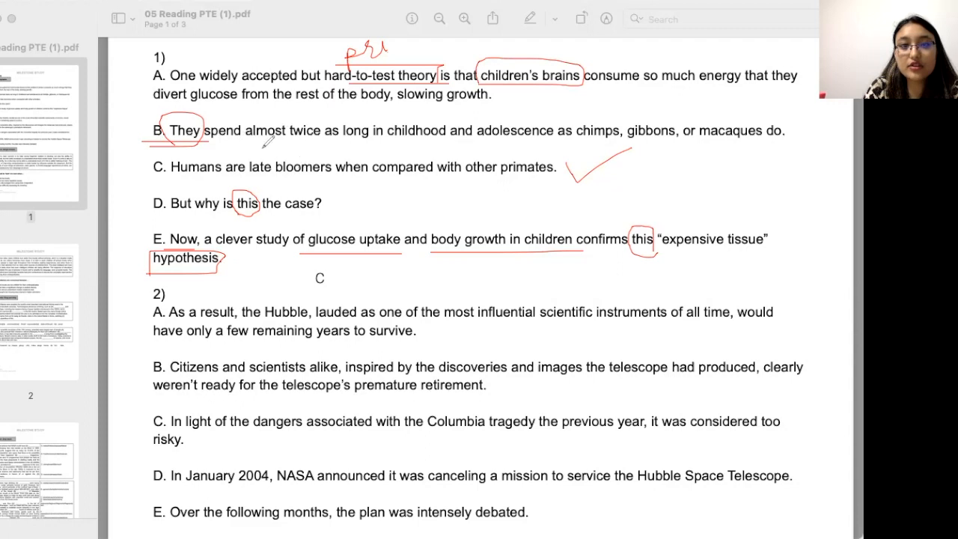
drag(381, 141, 485, 141)
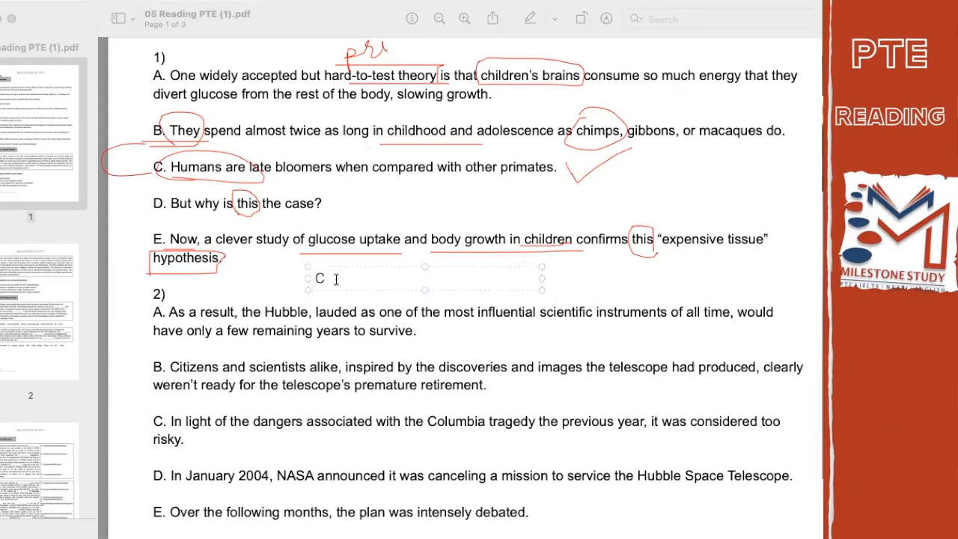
Add B and D to question 1's order note so it reads C B D
text(B)
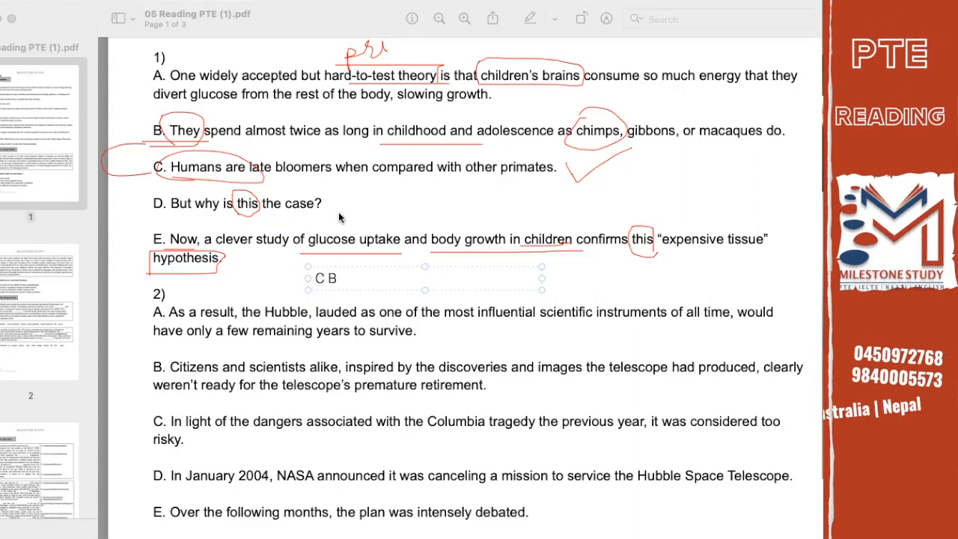
click(337, 279)
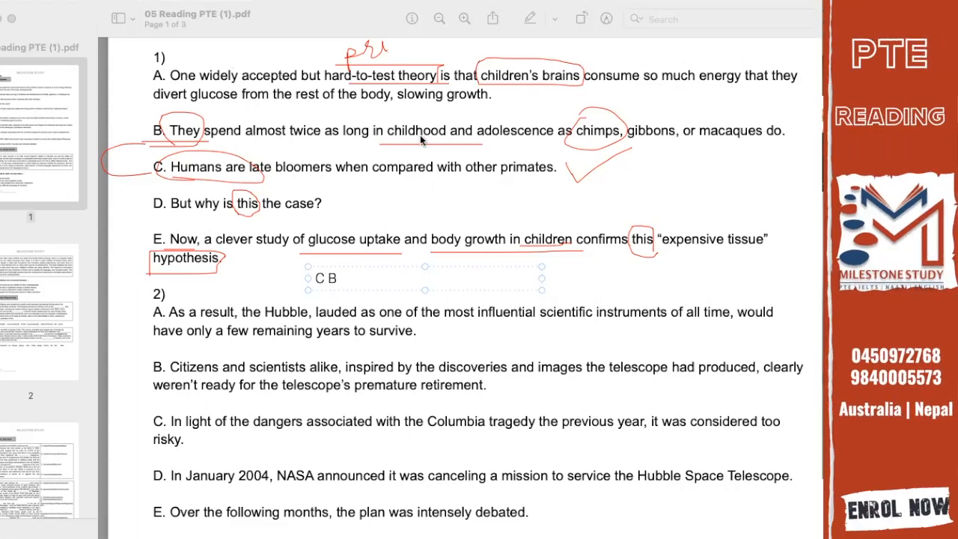
text(D)
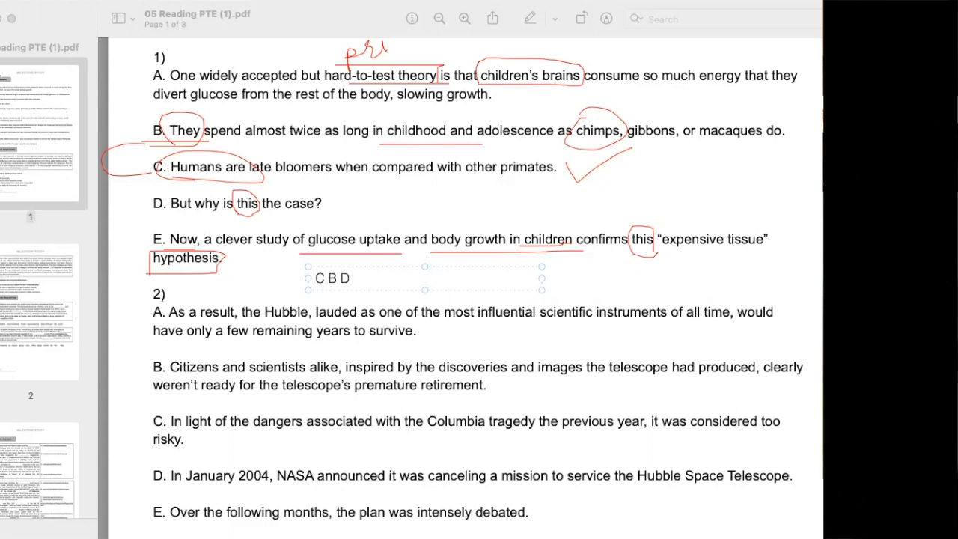
Edit question 1's annotations, clearing the red markings and order note
text(A)
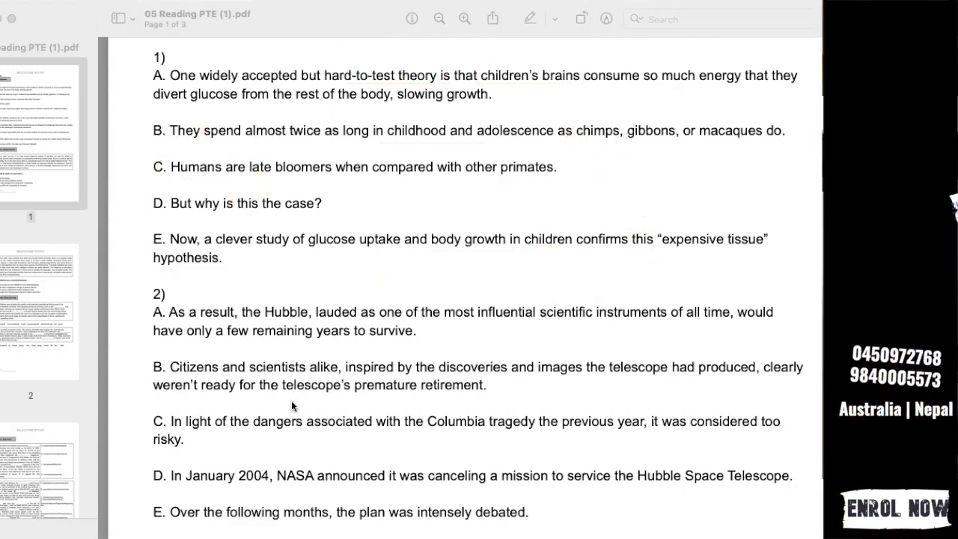
Move to question 2 and underline a key phrase in sentence A in red
scroll(down, 3)
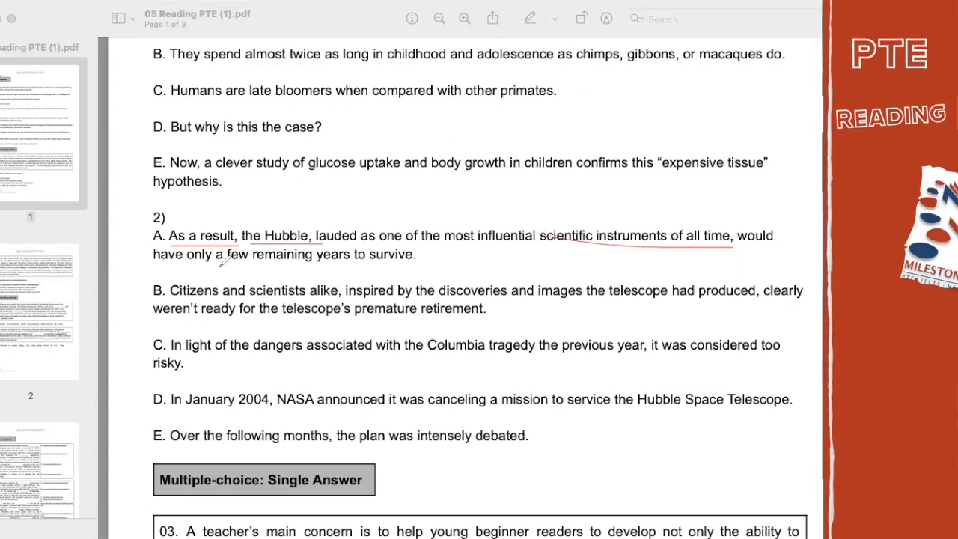
drag(240, 262, 307, 262)
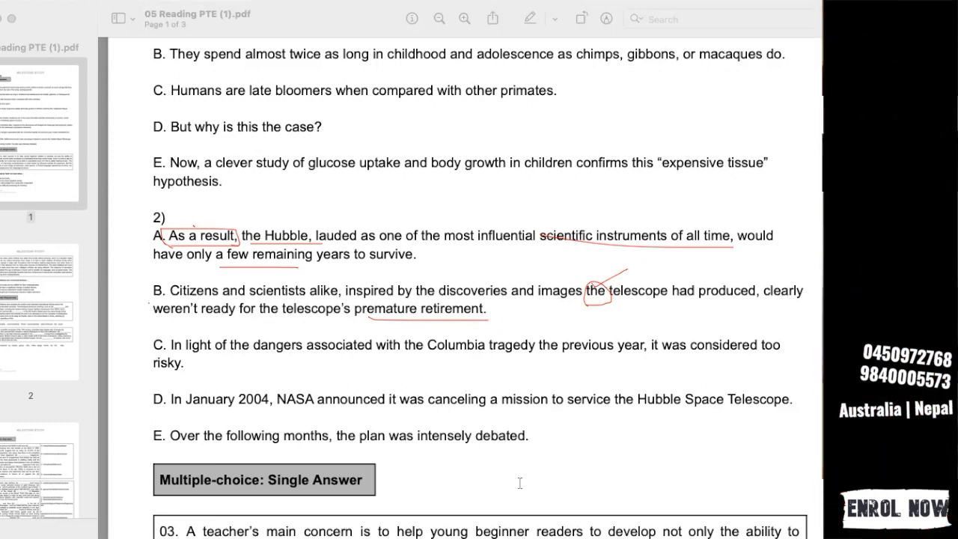
Write question 2's sentence-order note as D A B
text(A B)
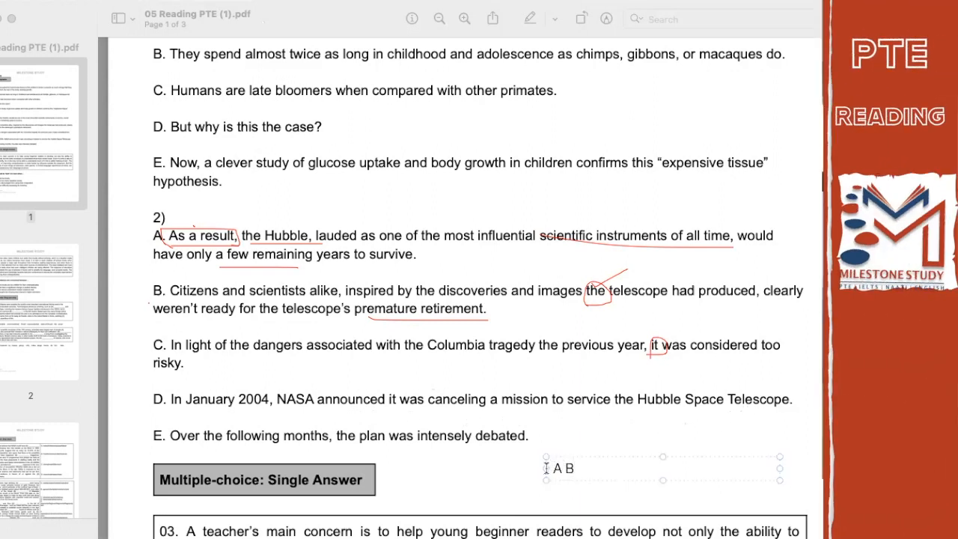
text(D)
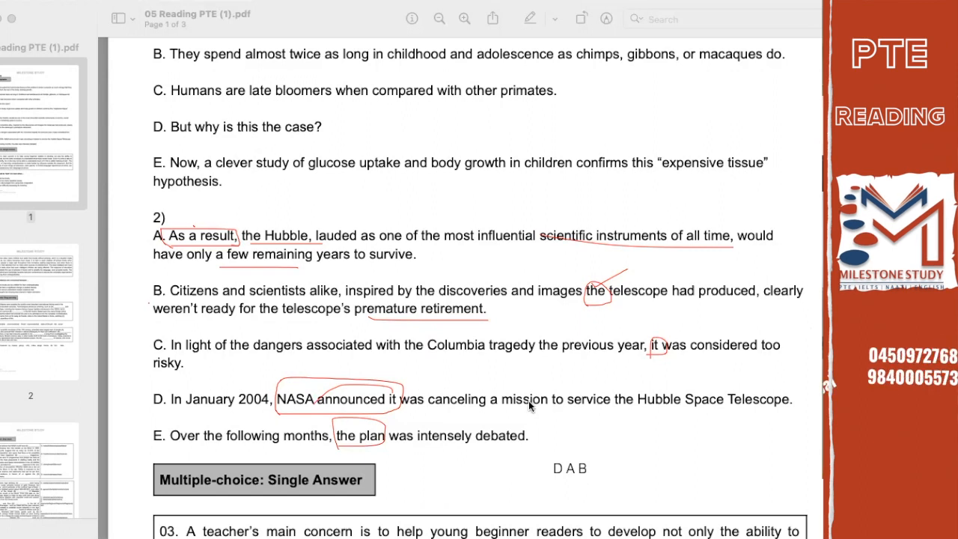
Extend the order note to D C A E B and underline 'too risky' in sentence C
click(569, 469)
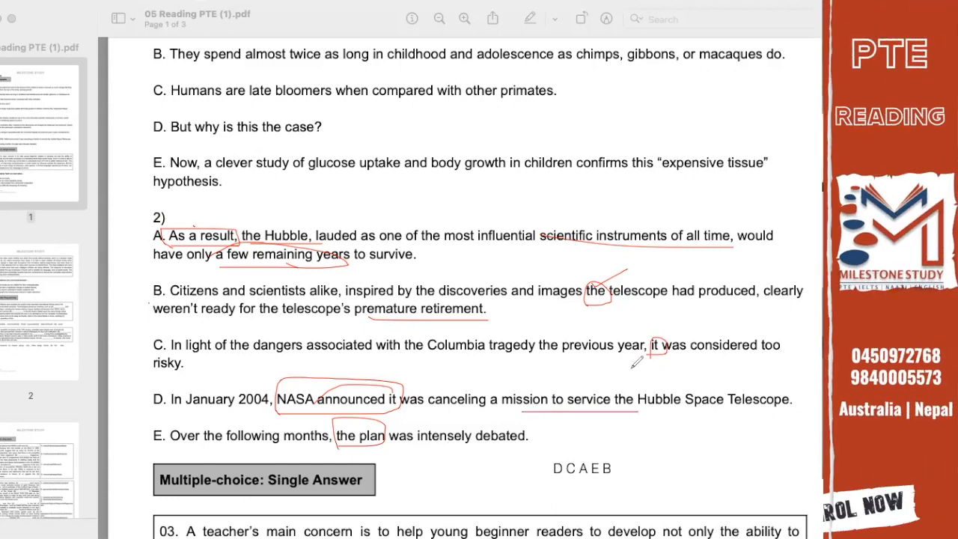
drag(652, 360, 782, 356)
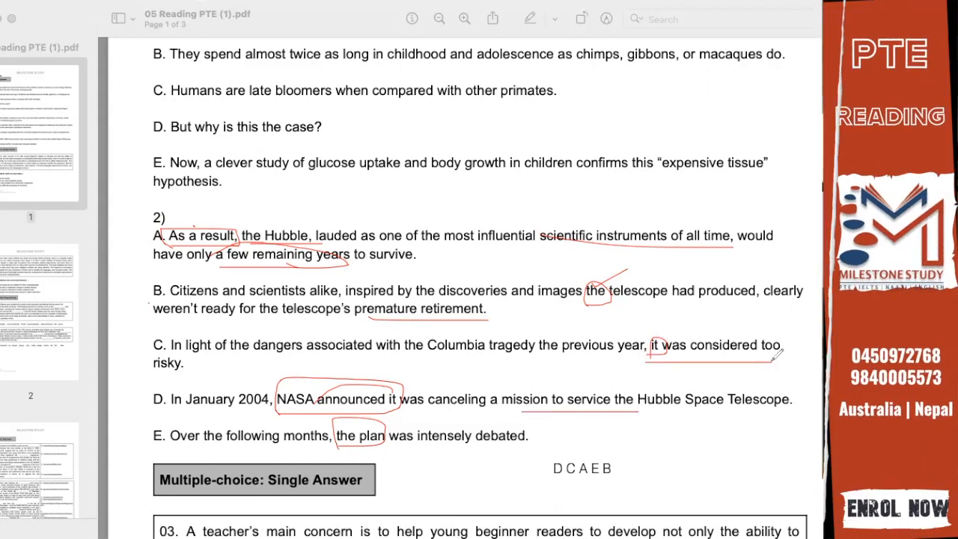